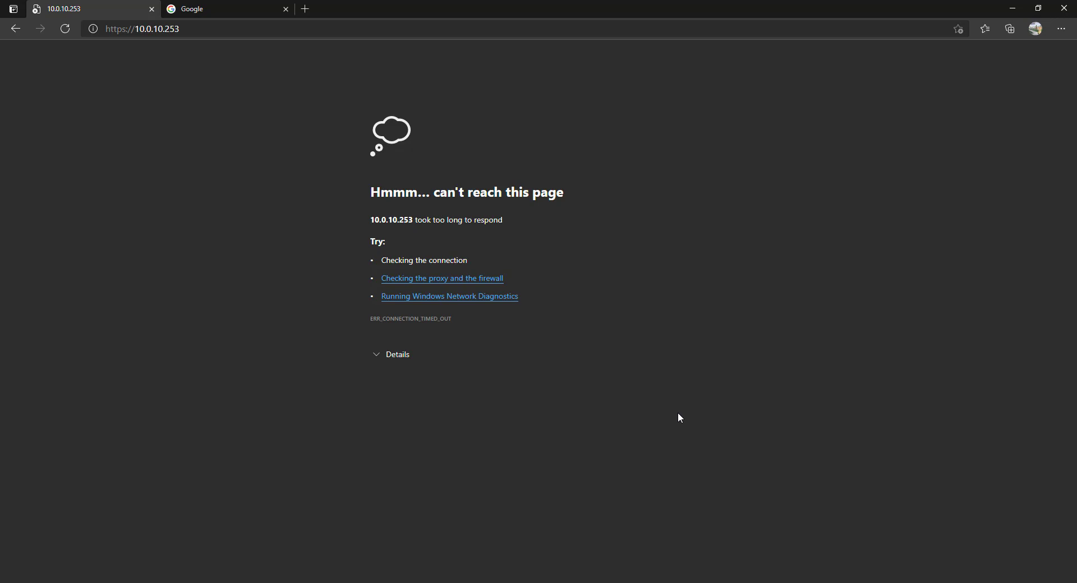
{"action": "mouse_move", "coordinate": [695, 418]}
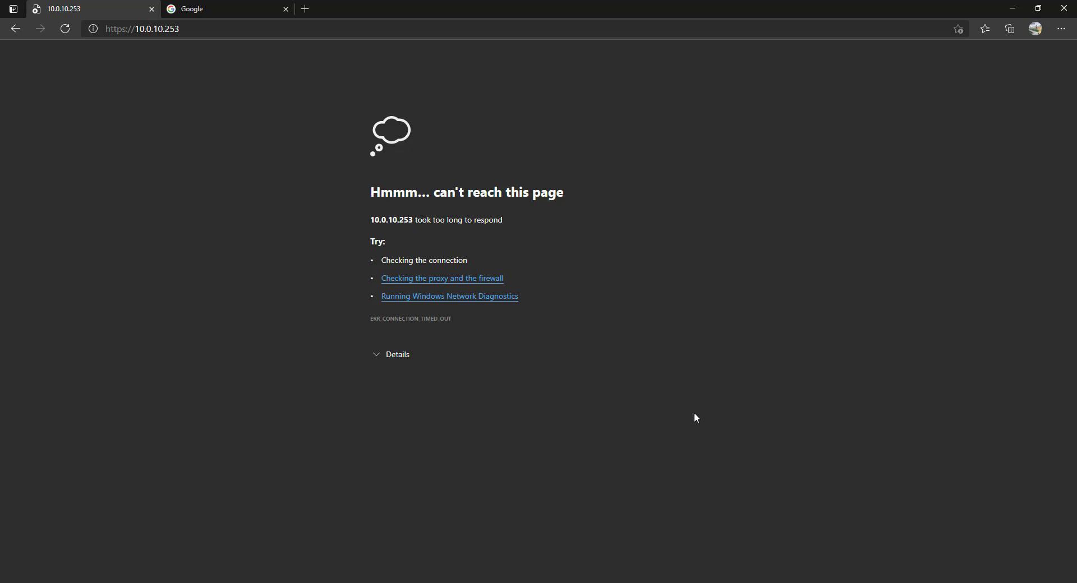
{"action": "mouse_move", "coordinate": [919, 457]}
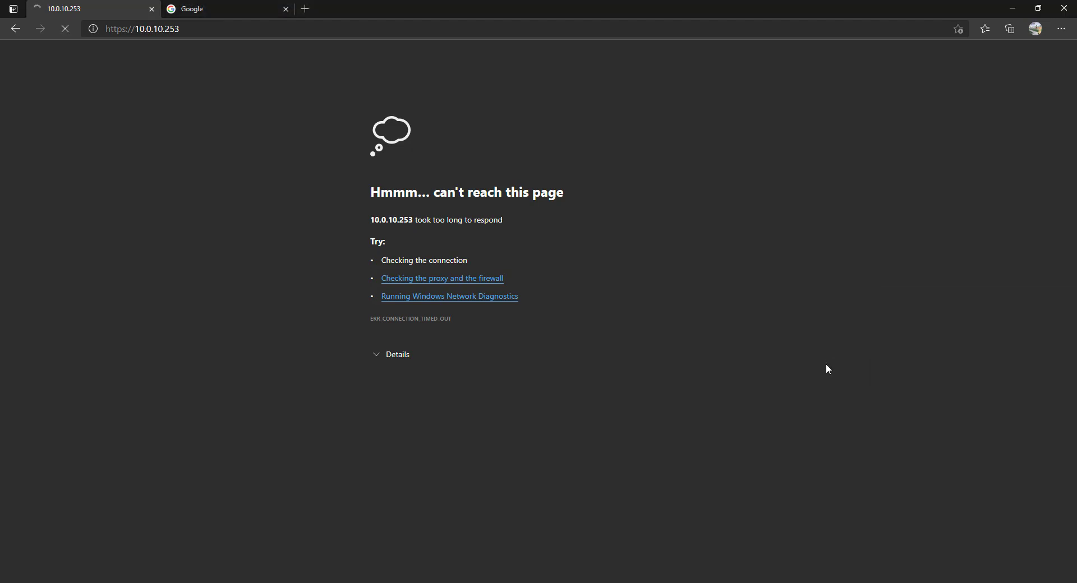
{"action": "mouse_move", "coordinate": [805, 379]}
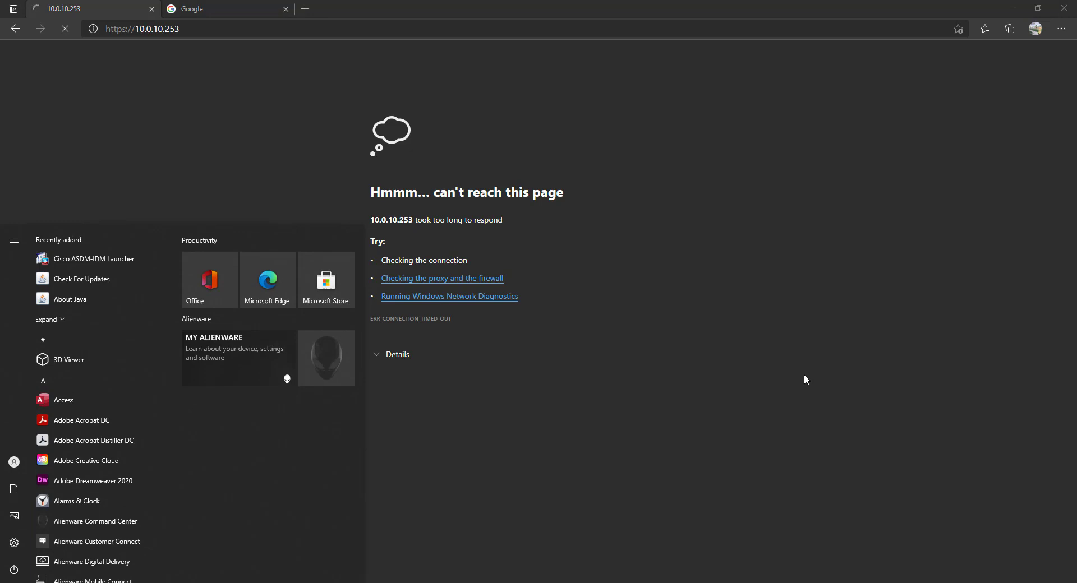
- Launch an administrator Command Prompt from Start (cmd) and maximize it
{"action": "type", "text": "cmd"}
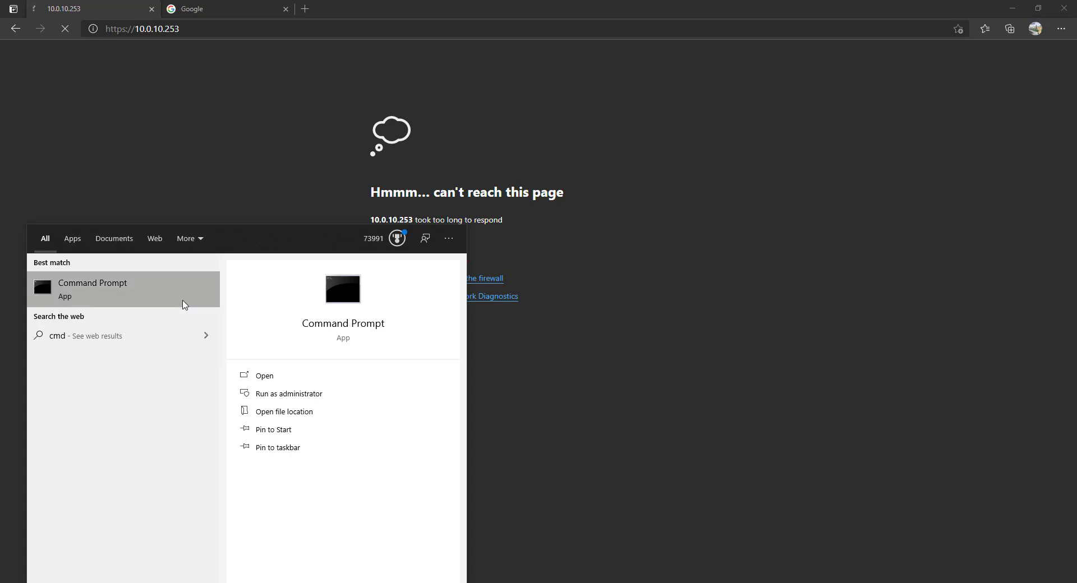
{"action": "left_click", "coordinate": [288, 393]}
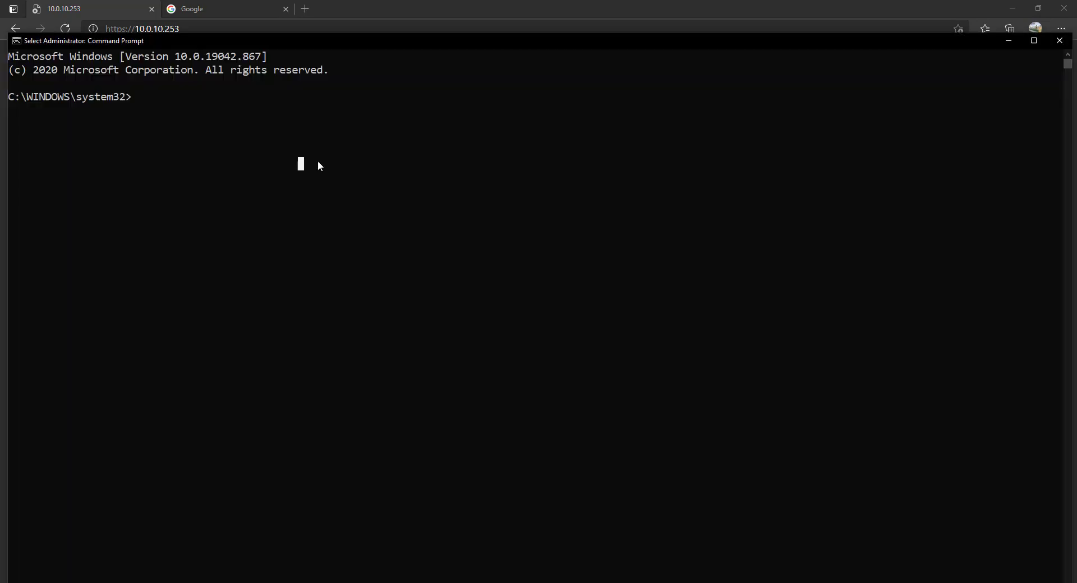
{"action": "left_click", "coordinate": [1033, 41]}
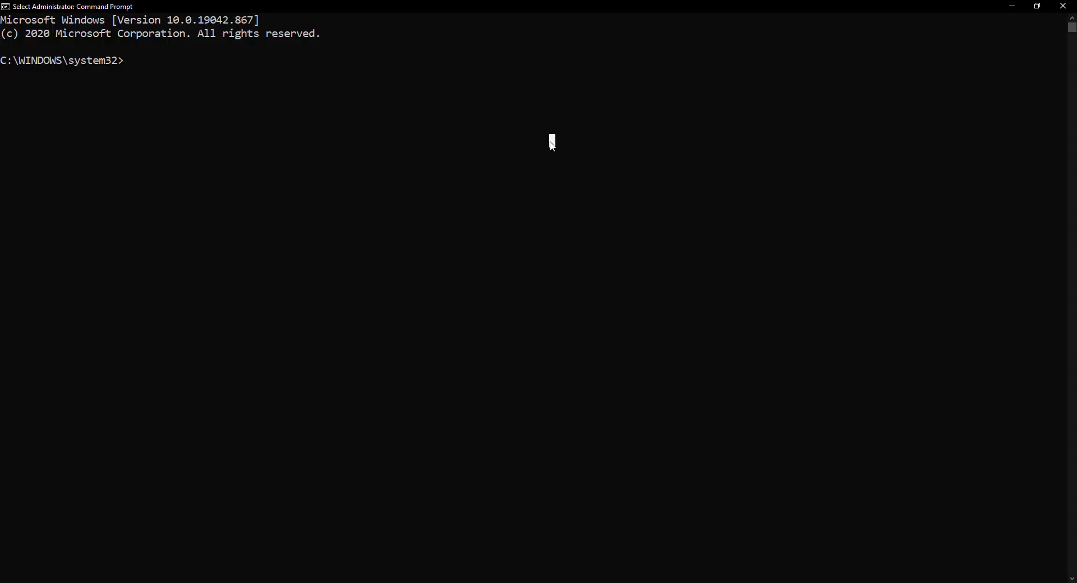
- Show the routing table with route print, then ping 10.0.10.253 and see it time out
{"action": "type", "text": "route"}
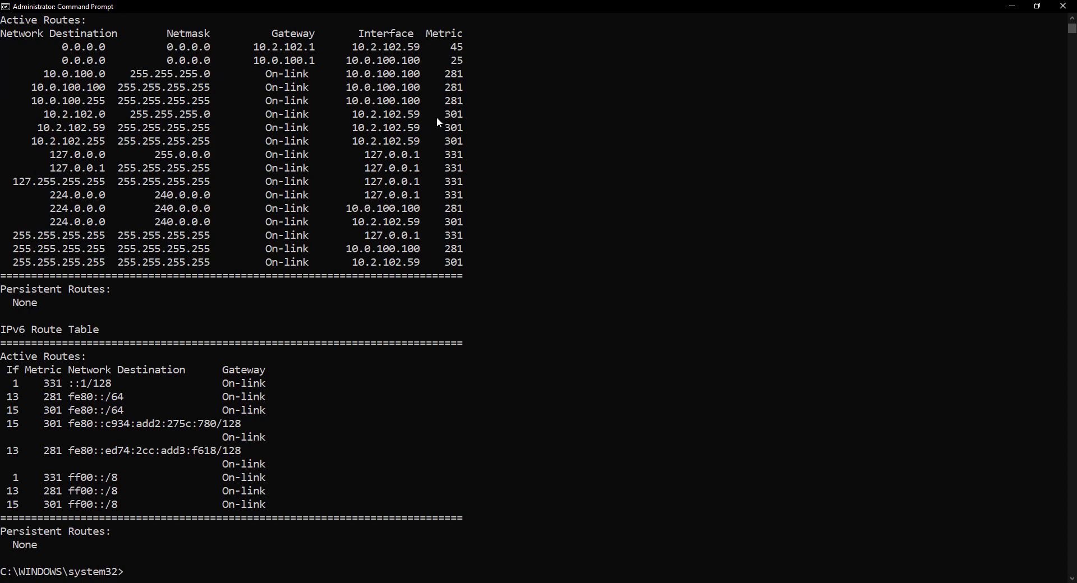
{"action": "mouse_move", "coordinate": [65, 49]}
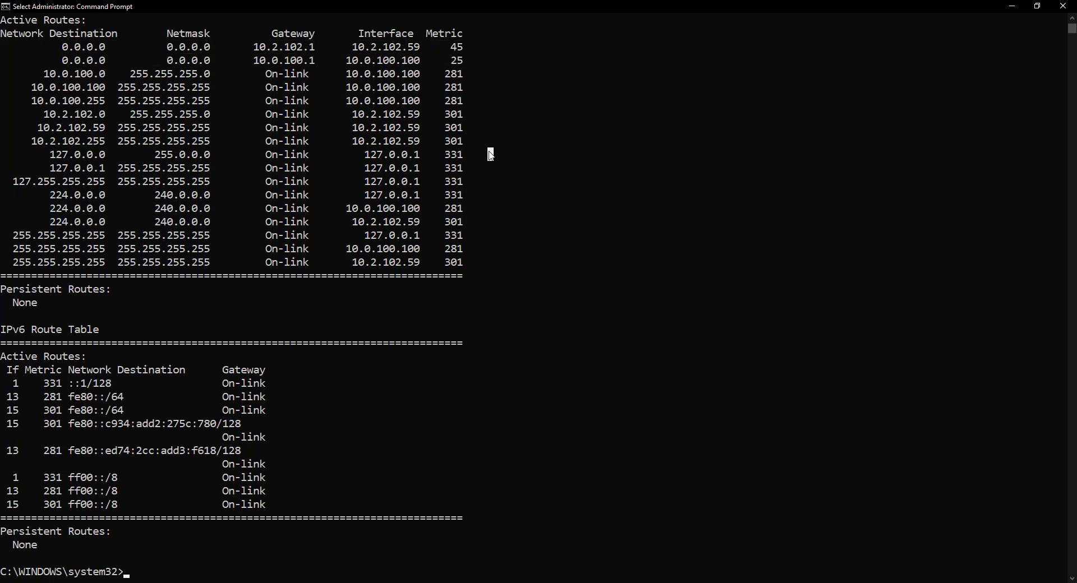
{"action": "type", "text": "ping 10.0"}
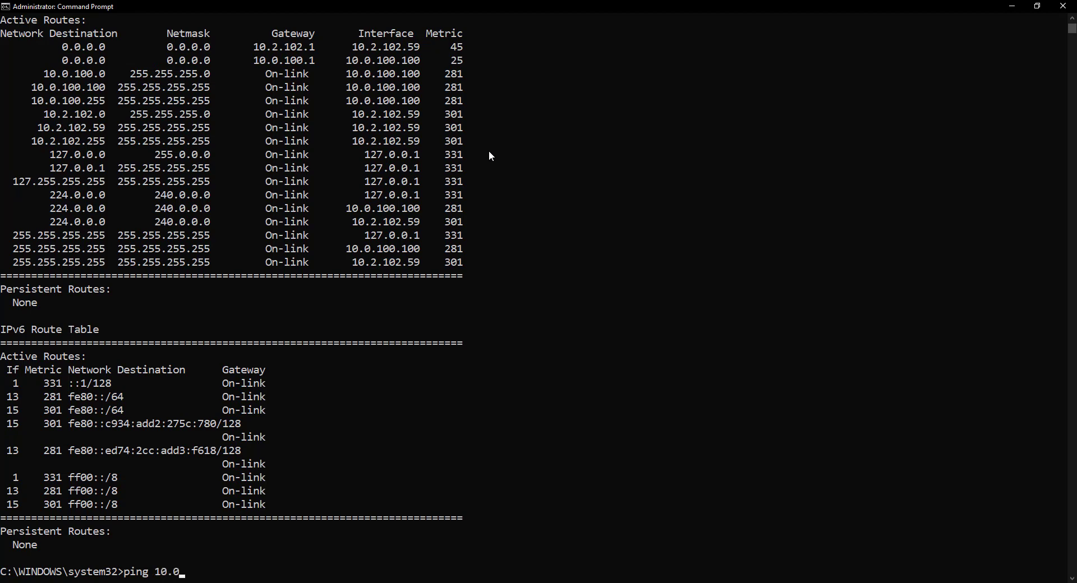
{"action": "type", "text": ".10.253"}
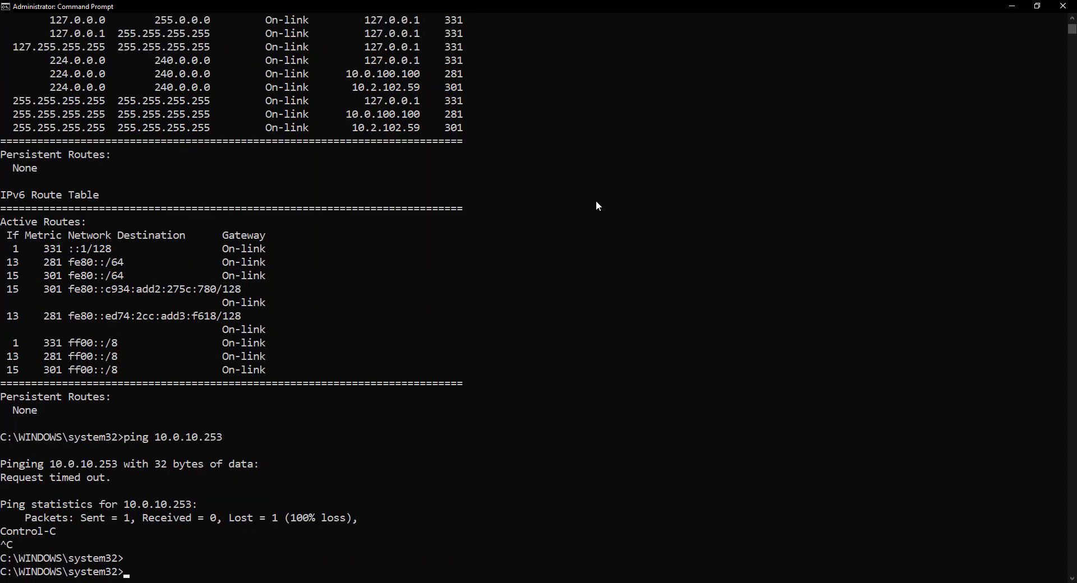
- Add persistent route 10.0.0.0 mask 255.255.0.0 via 10.0.100.1 and verify it with route print
{"action": "type", "text": "route add"}
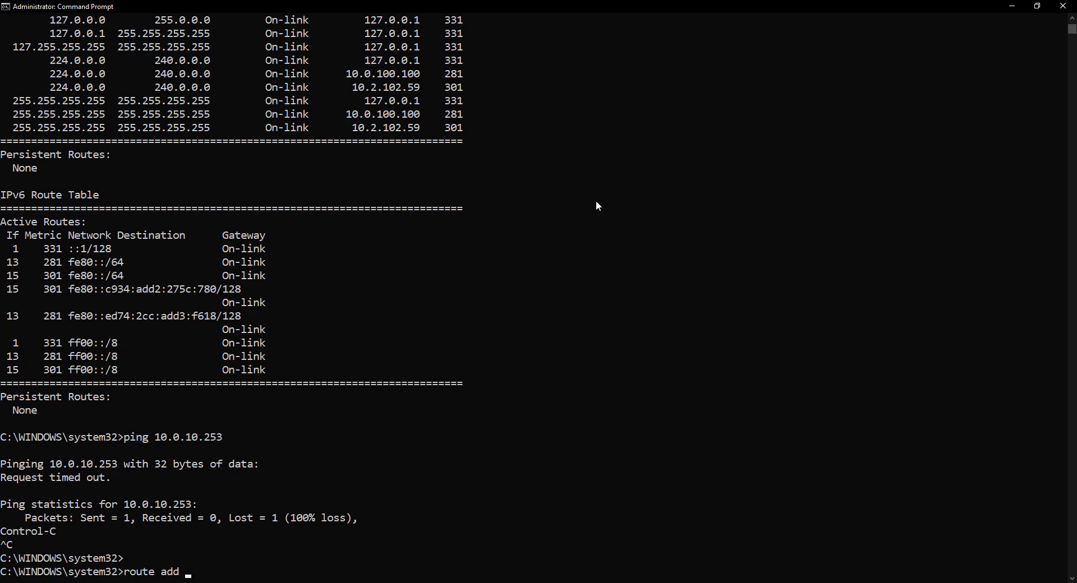
{"action": "type", "text": "10.0.0.0"}
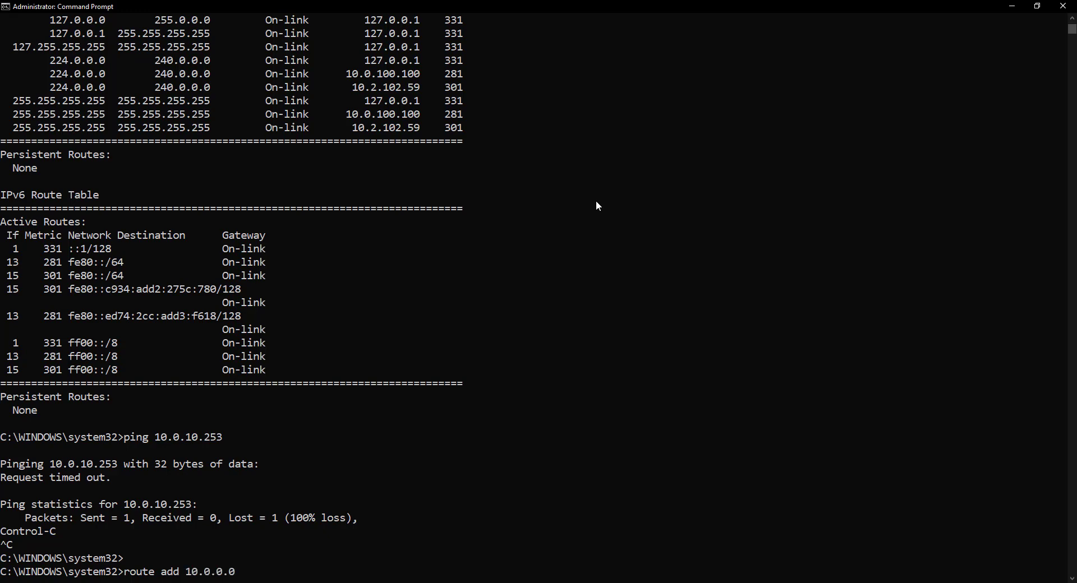
{"action": "type", "text": "mask 255.255.0.0 10.0.100.1"}
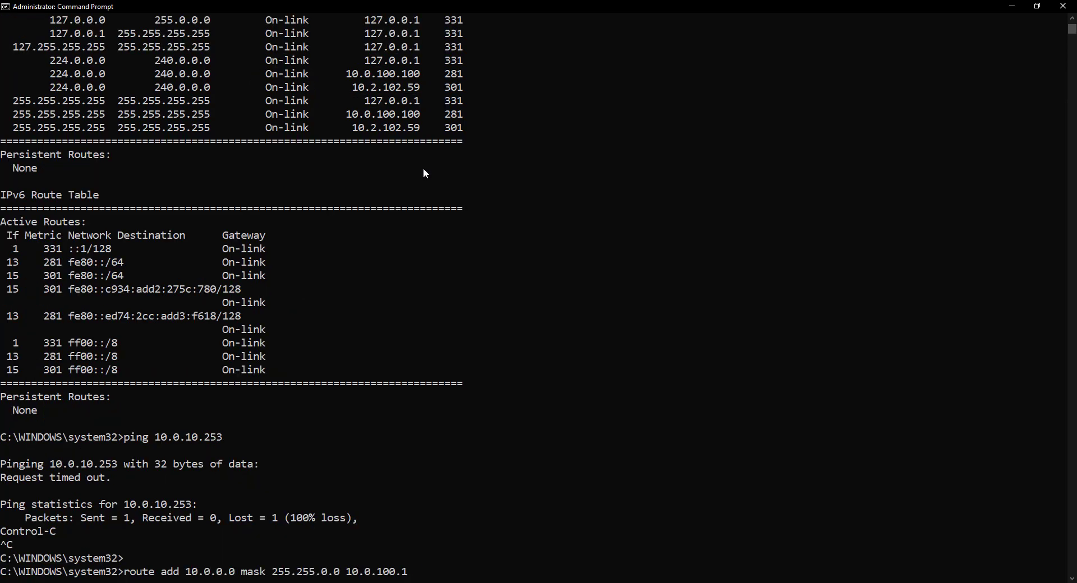
{"action": "type", "text": "/p"}
{"action": "type", "text": "r"}
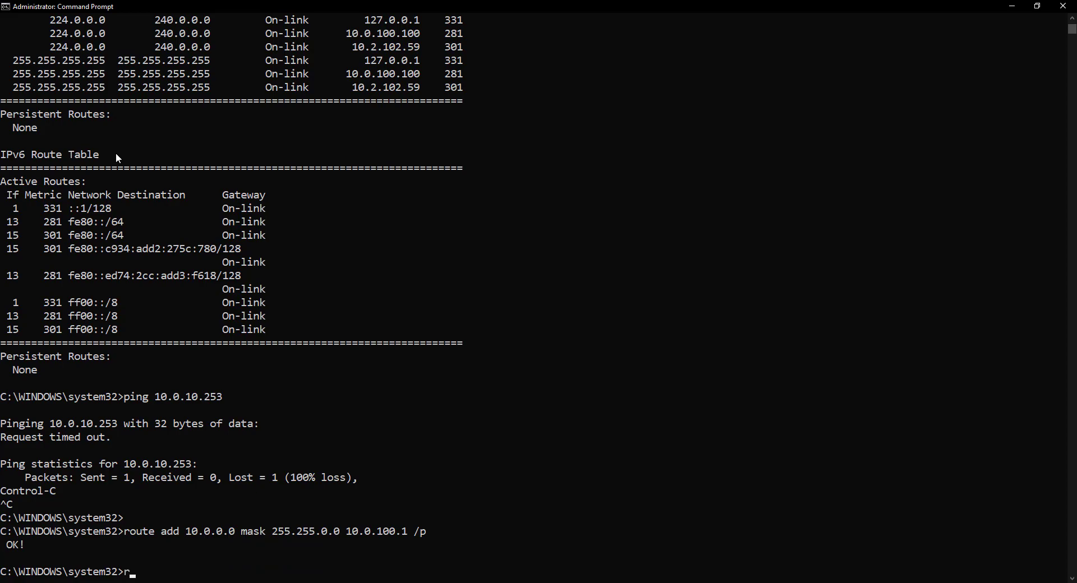
{"action": "key", "text": "Enter"}
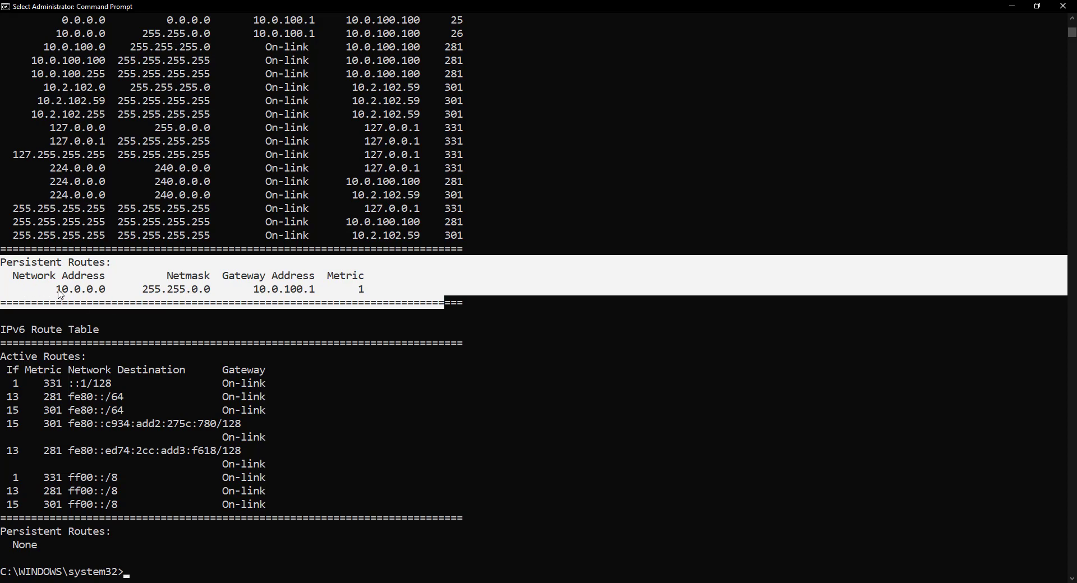
{"action": "mouse_move", "coordinate": [154, 295]}
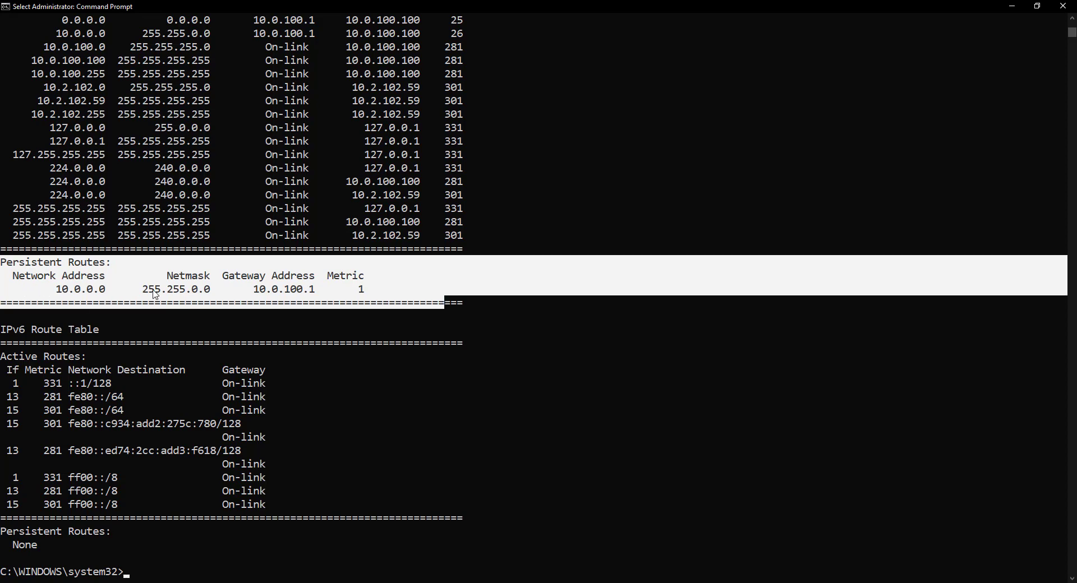
{"action": "double_click", "coordinate": [284, 289]}
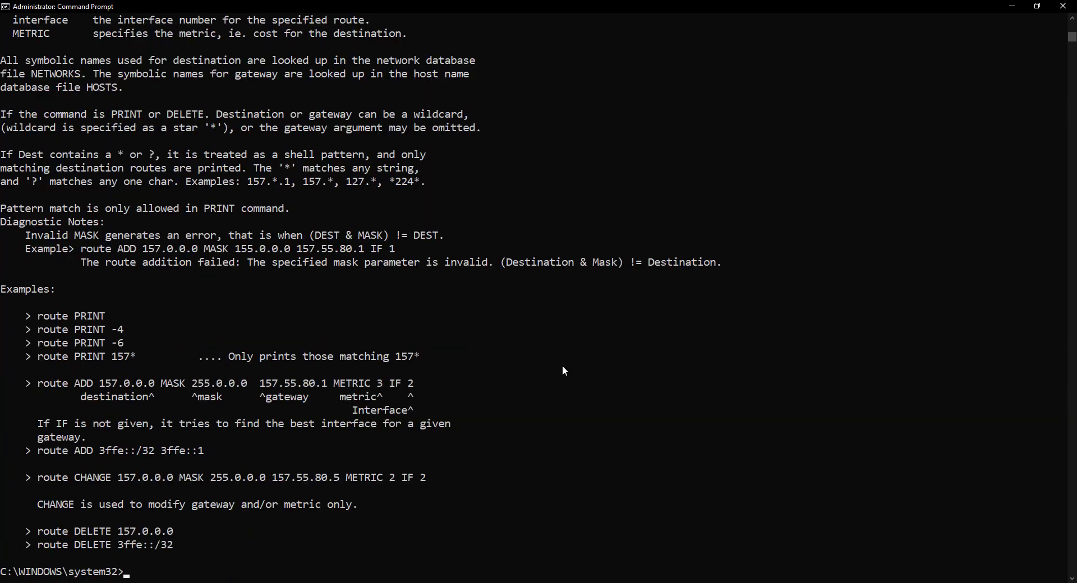
{"action": "mouse_move", "coordinate": [35, 310]}
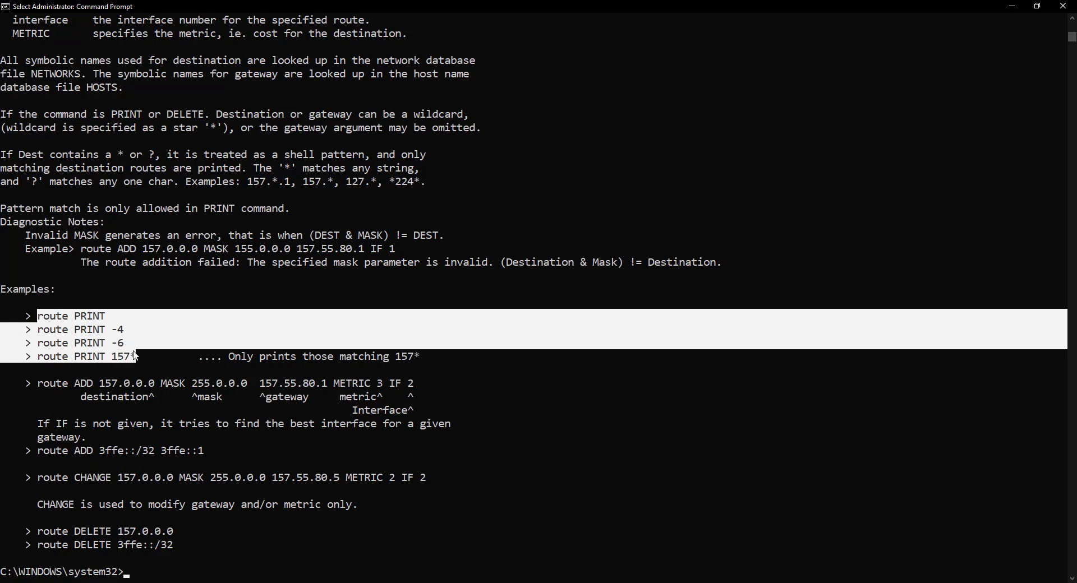
{"action": "mouse_move", "coordinate": [38, 388]}
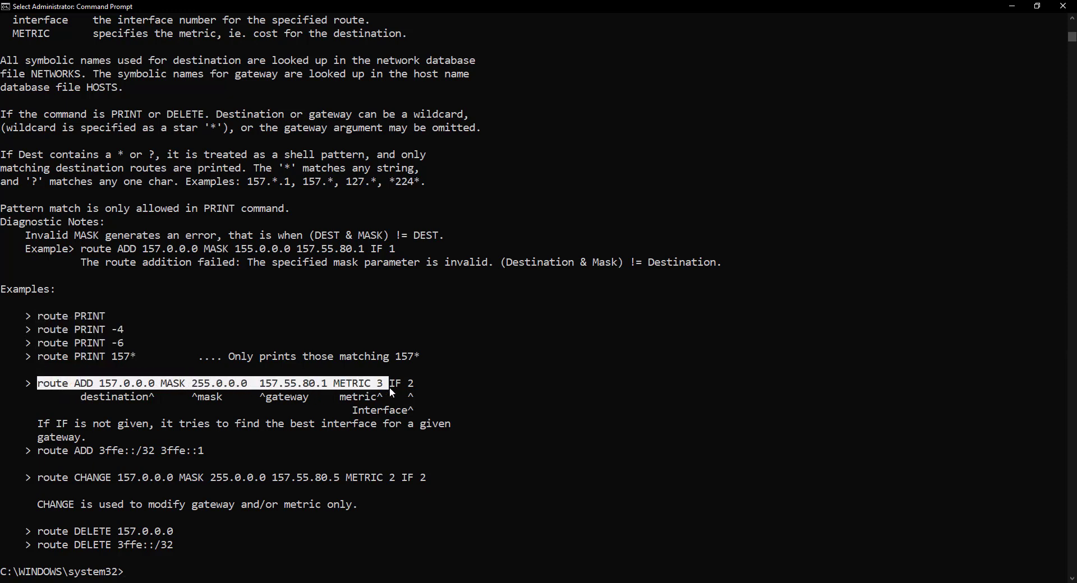
{"action": "left_click_drag", "start_coordinate": [388, 382], "coordinate": [424, 383]}
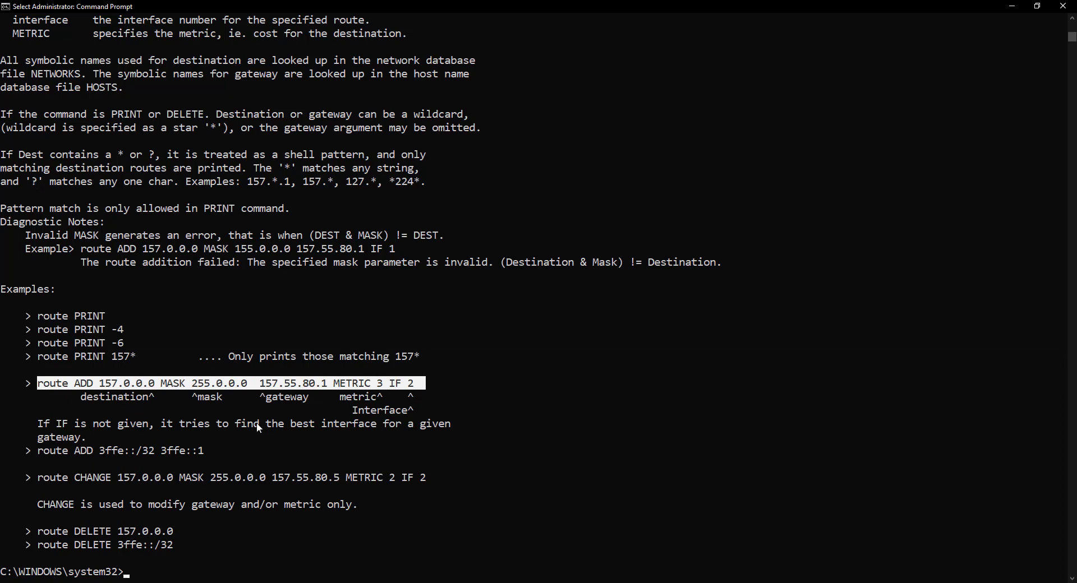
{"action": "mouse_move", "coordinate": [143, 467]}
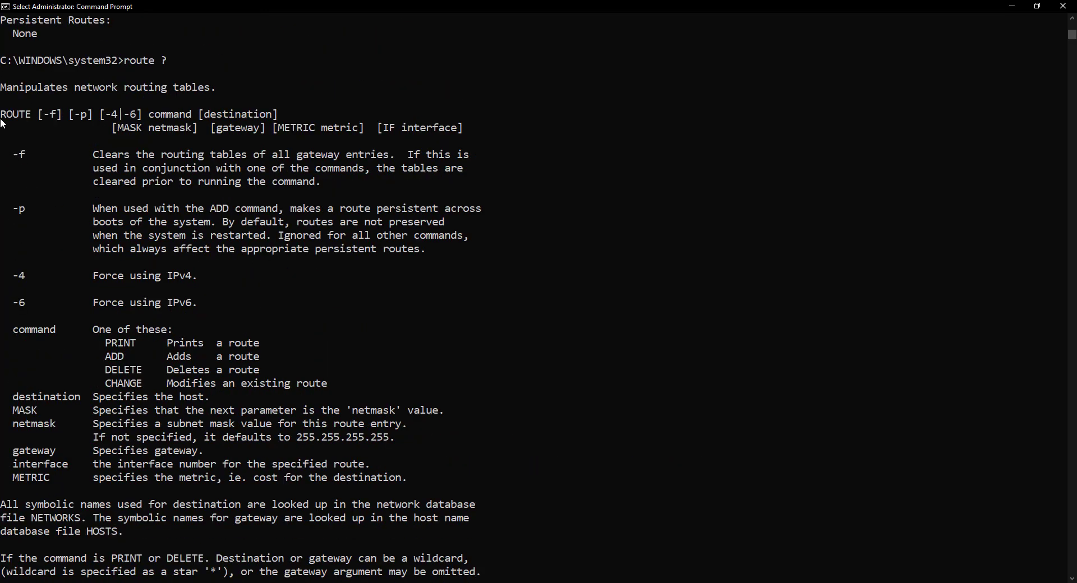
{"action": "mouse_move", "coordinate": [94, 128]}
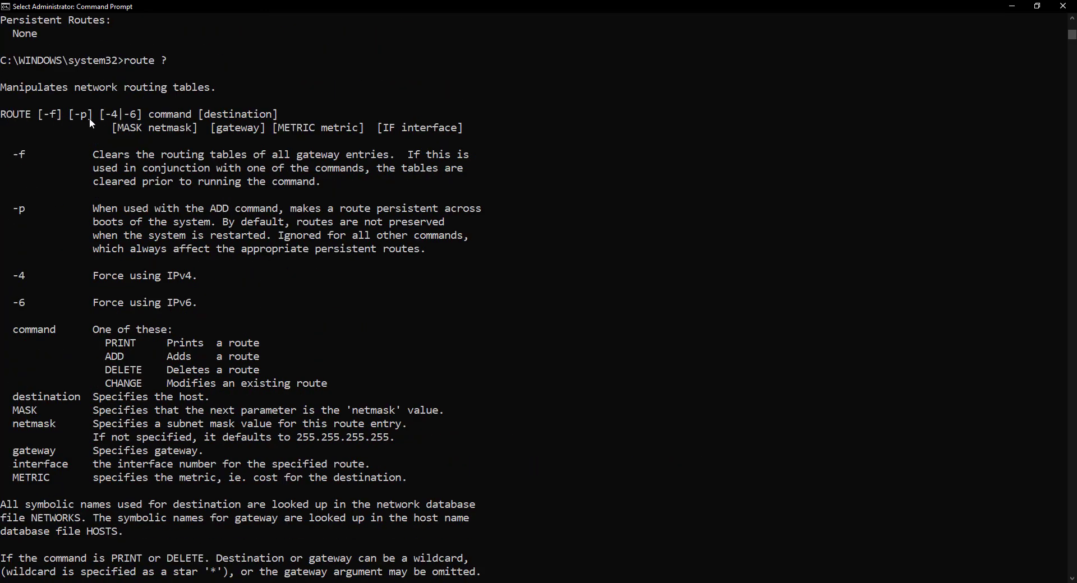
{"action": "double_click", "coordinate": [17, 153]}
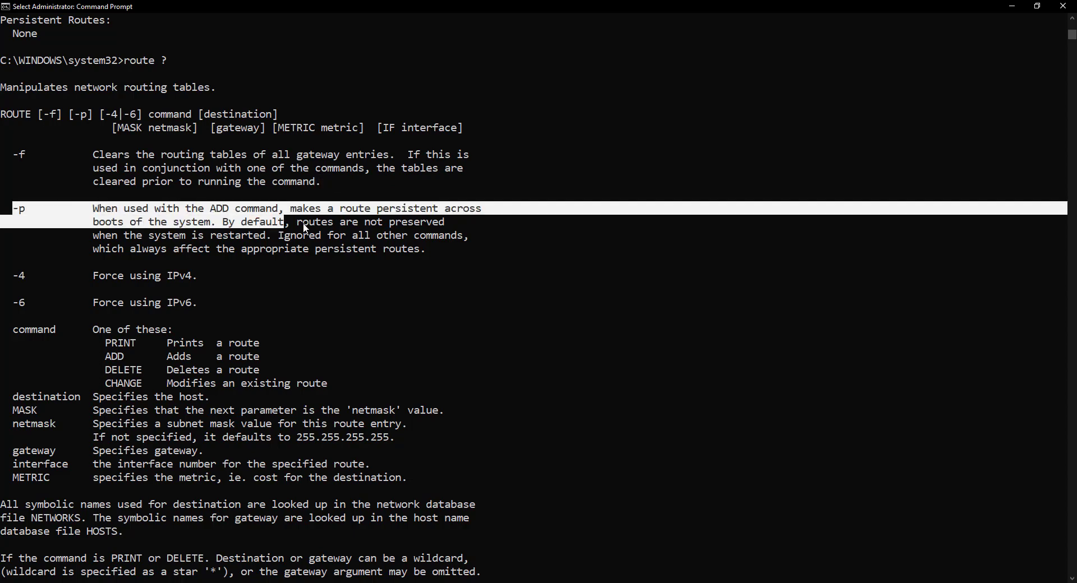
{"action": "left_click_drag", "start_coordinate": [288, 221], "coordinate": [426, 249]}
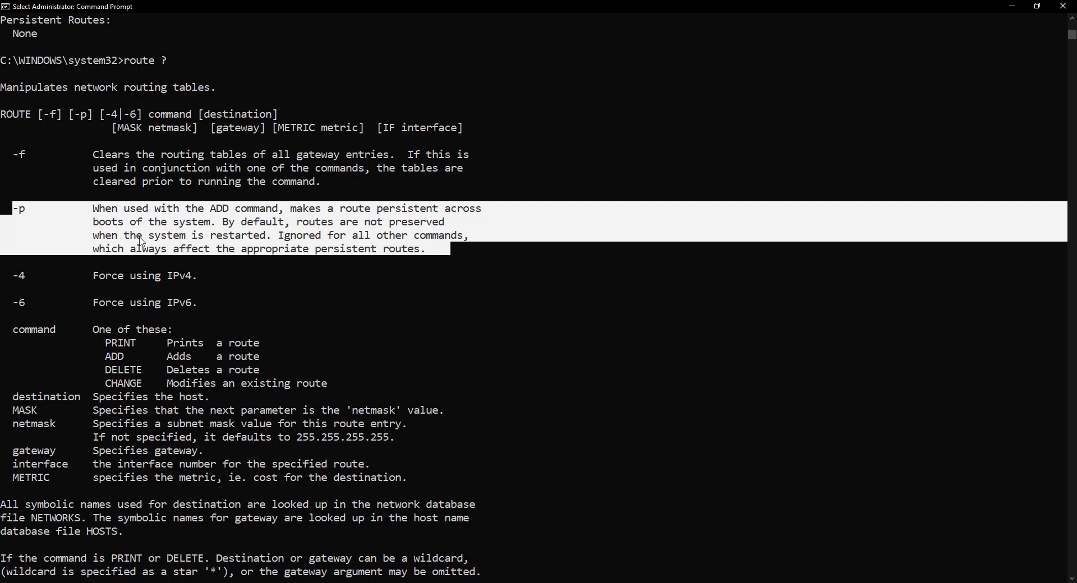
{"action": "mouse_move", "coordinate": [202, 239]}
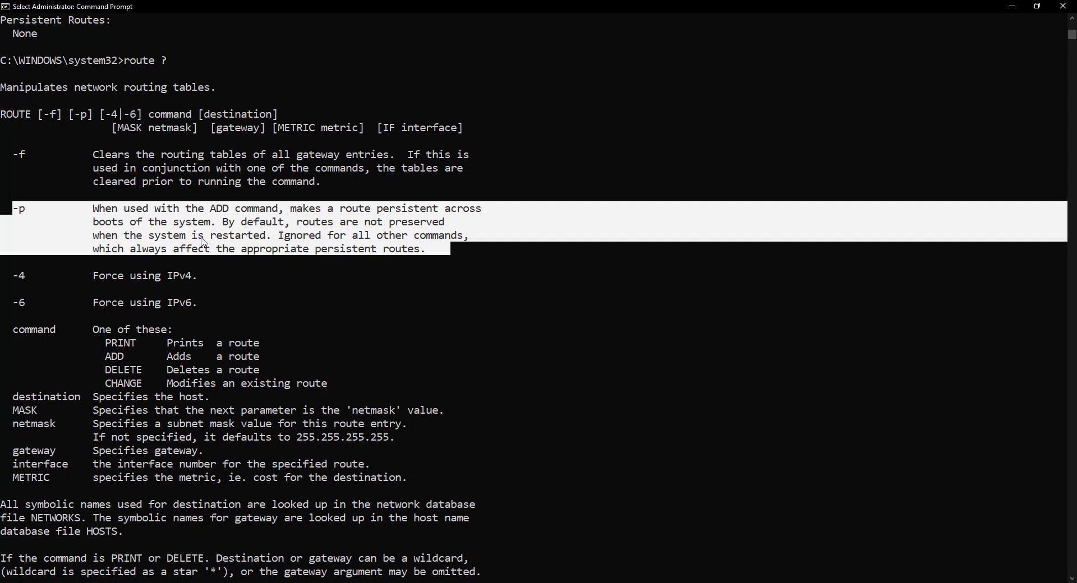
{"action": "scroll", "scroll_direction": "down", "scroll_amount": 3}
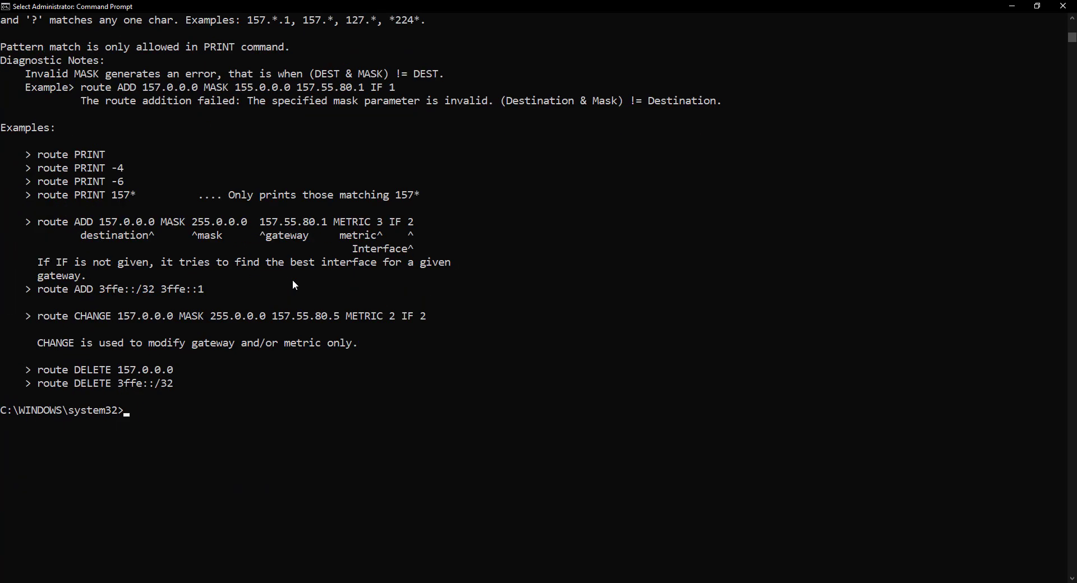
{"action": "mouse_move", "coordinate": [273, 402]}
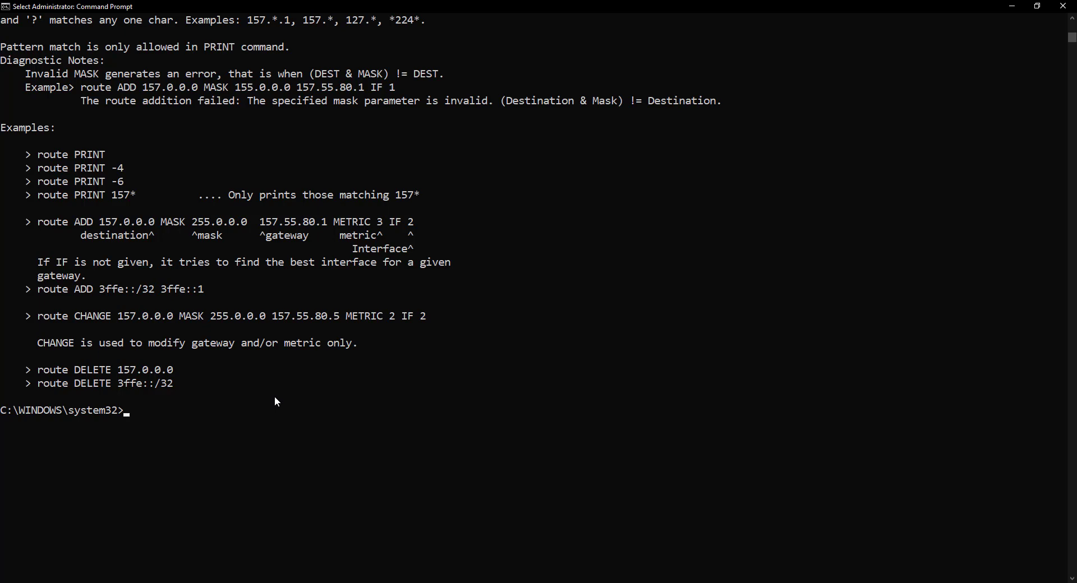
- Ping 10.0.10.253 again and receive replies from the lab device
{"action": "type", "text": "ping 10.0.10.253"}
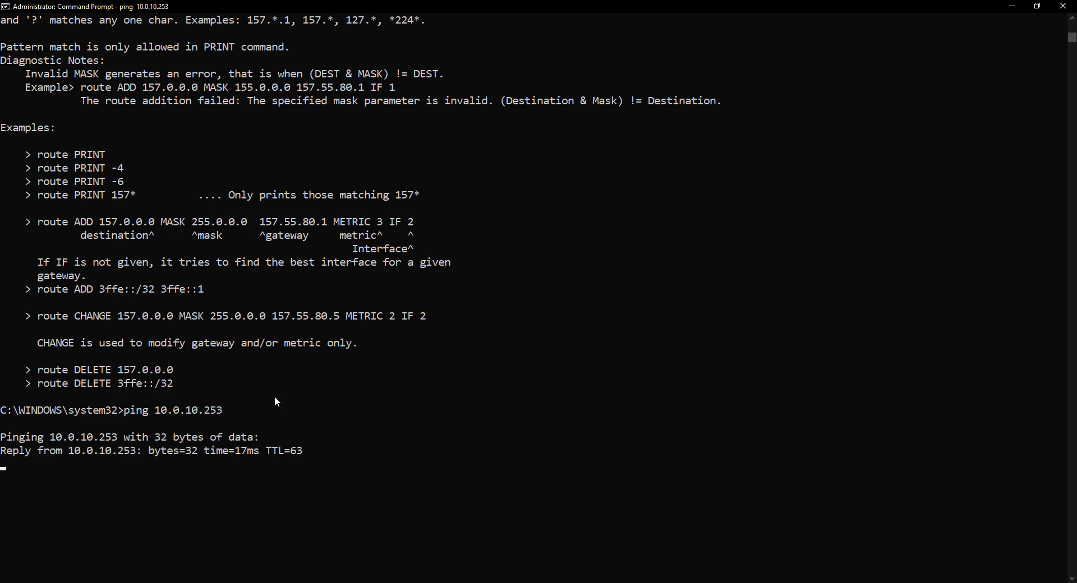
{"action": "key", "text": "Ctrl+c"}
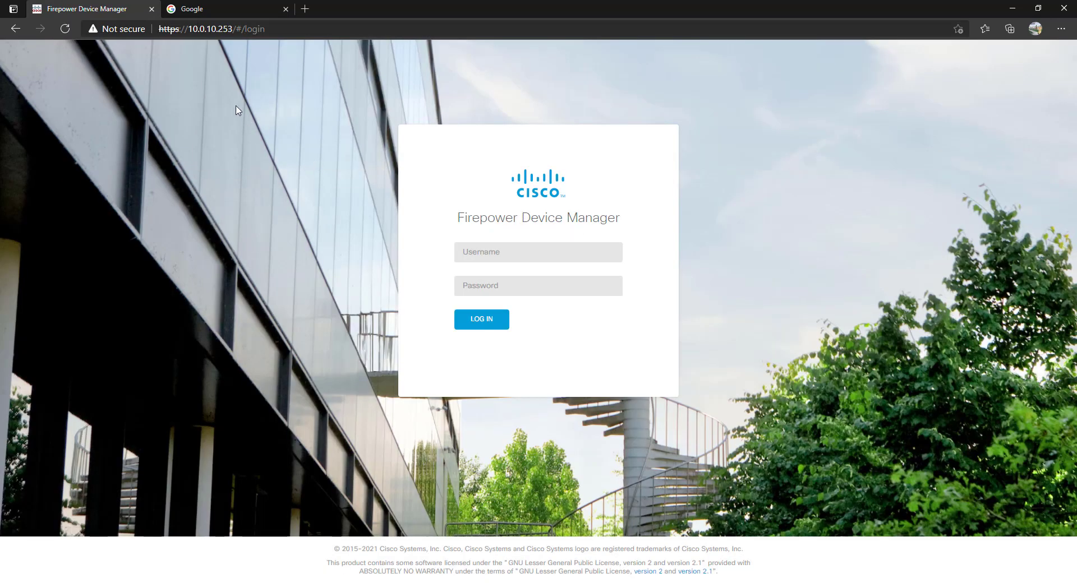
{"action": "left_click", "coordinate": [208, 9]}
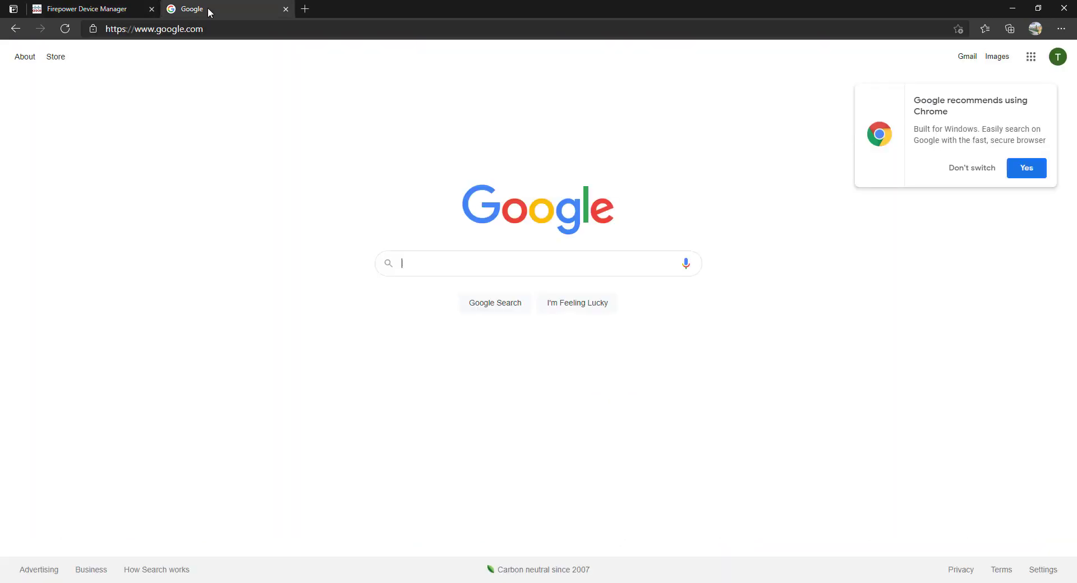
{"action": "mouse_move", "coordinate": [428, 170]}
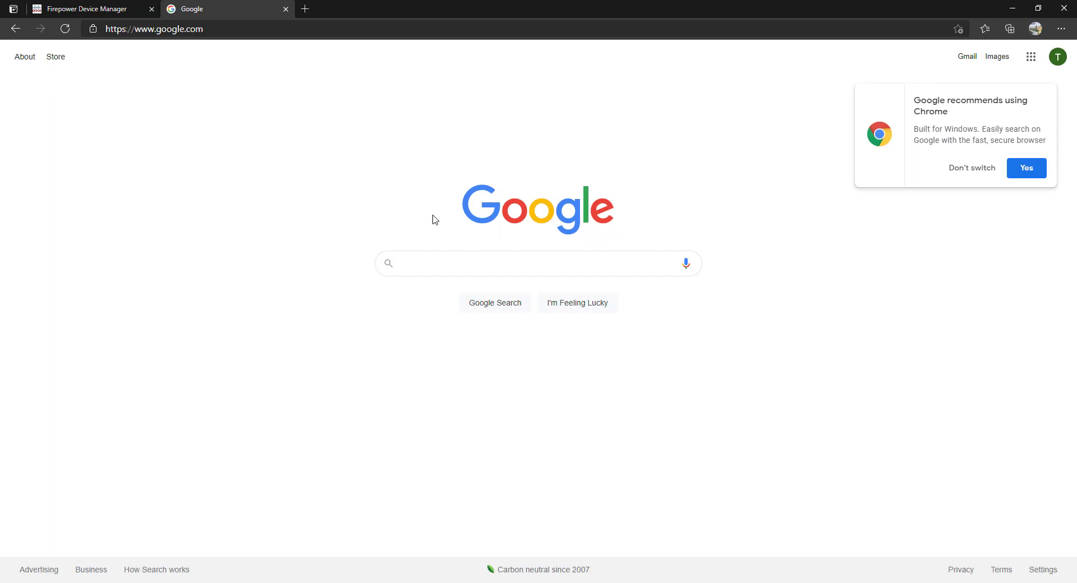
{"action": "mouse_move", "coordinate": [87, 12]}
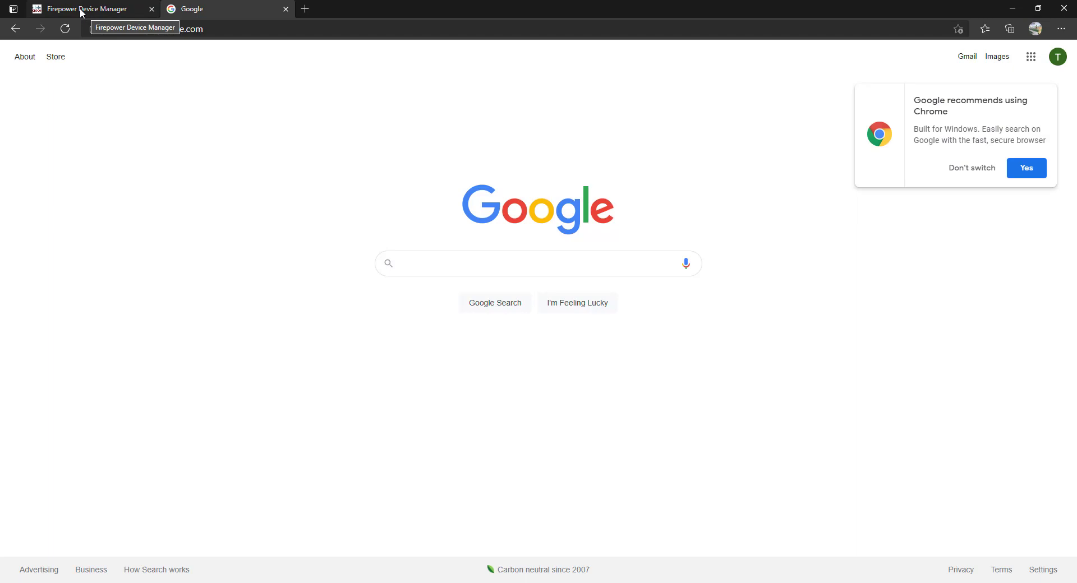
{"action": "left_click", "coordinate": [84, 9]}
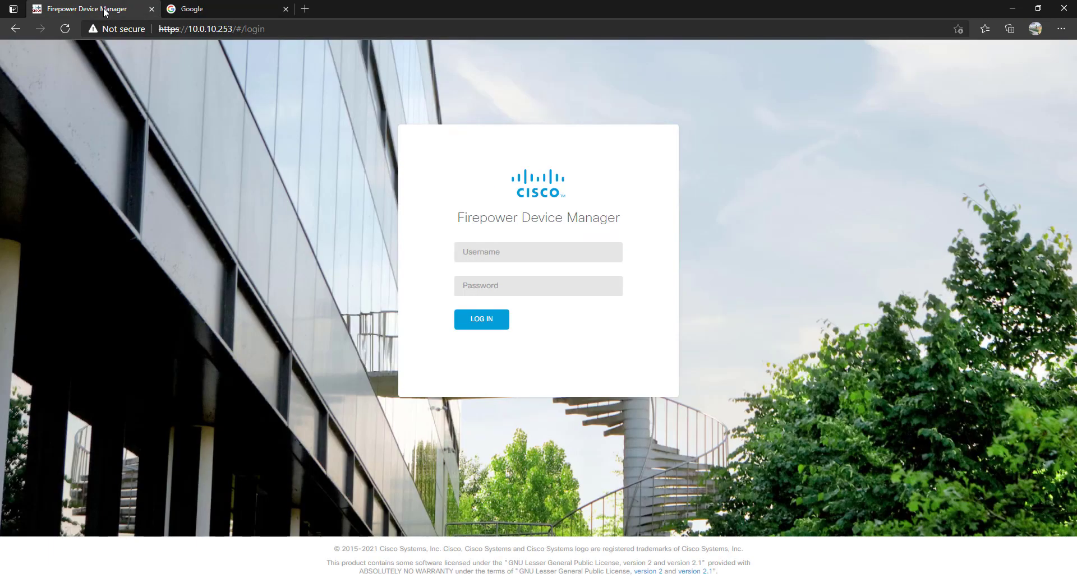
{"action": "mouse_move", "coordinate": [459, 231]}
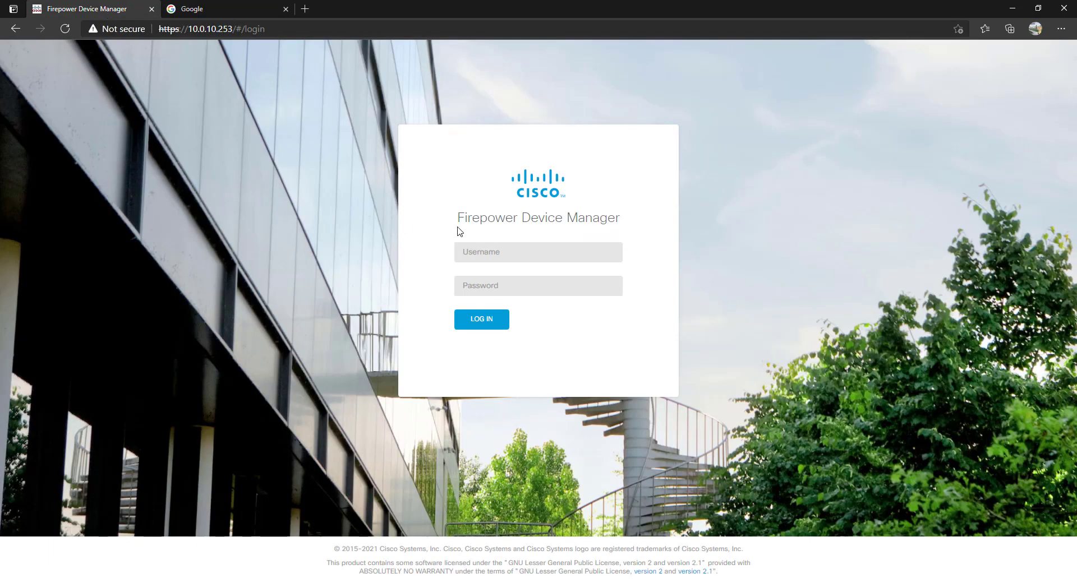